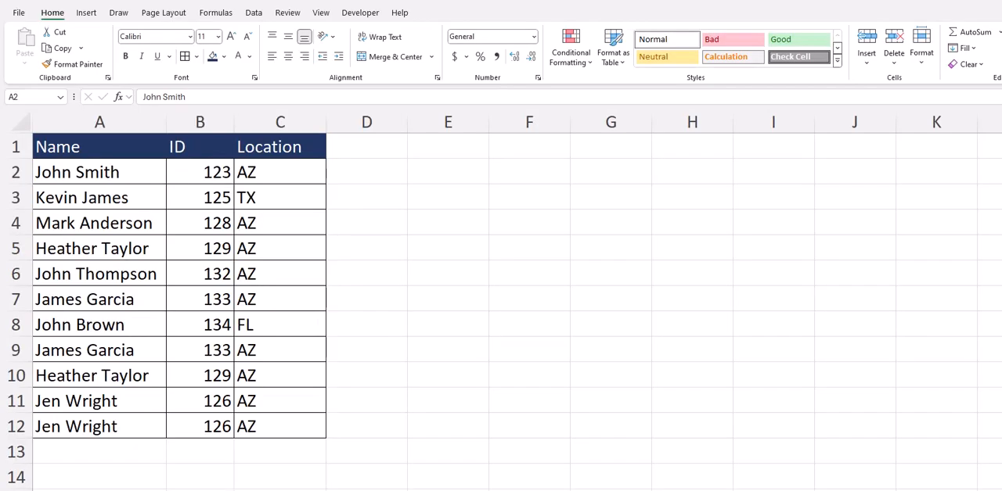
Step: Apply a Duplicate Values rule to column A so repeated names show in light red
drag(77, 172, 76, 426)
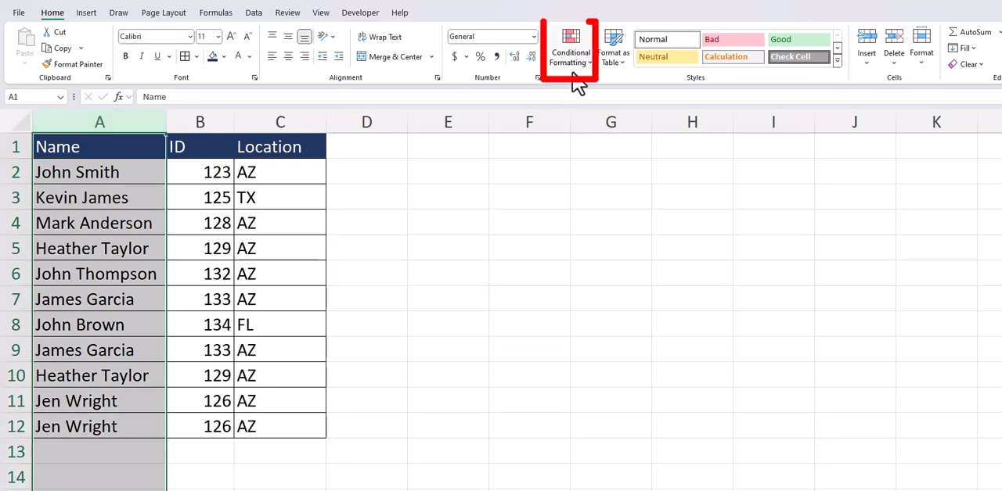
click(570, 47)
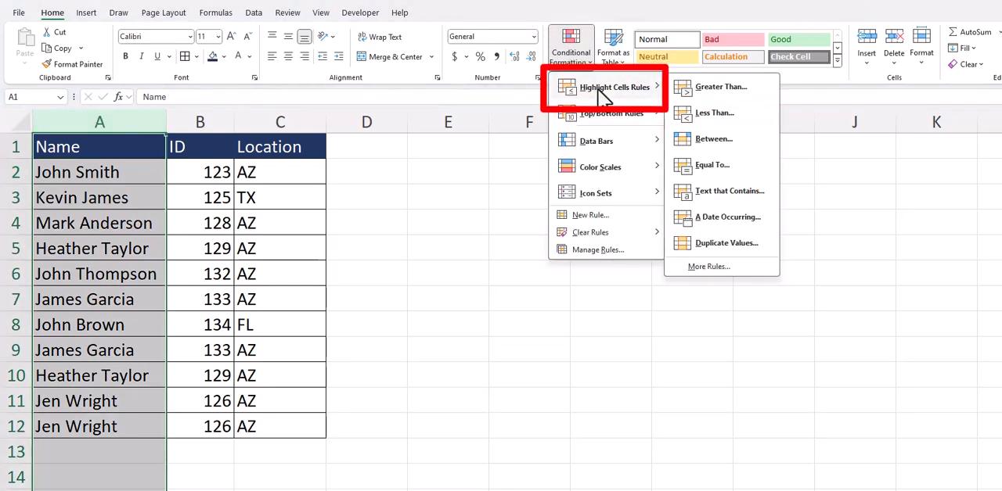
mouse_move(701, 243)
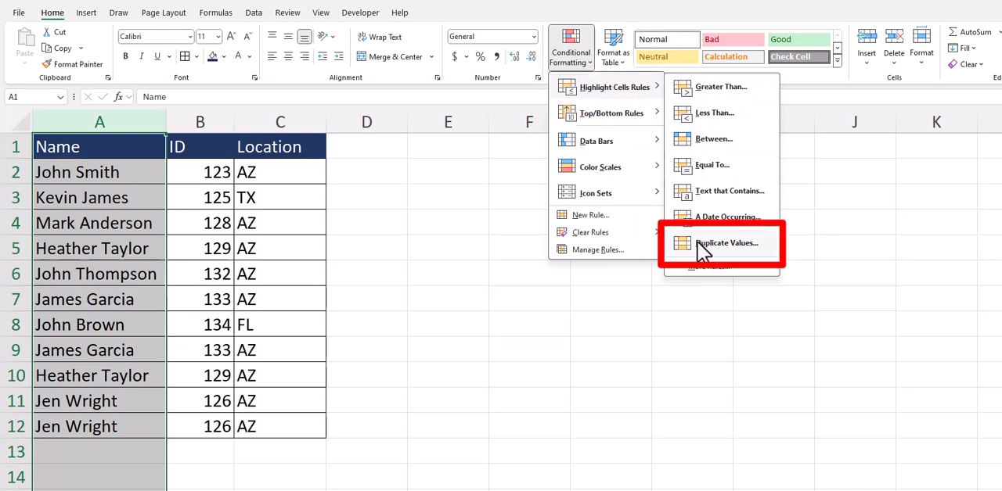
click(726, 243)
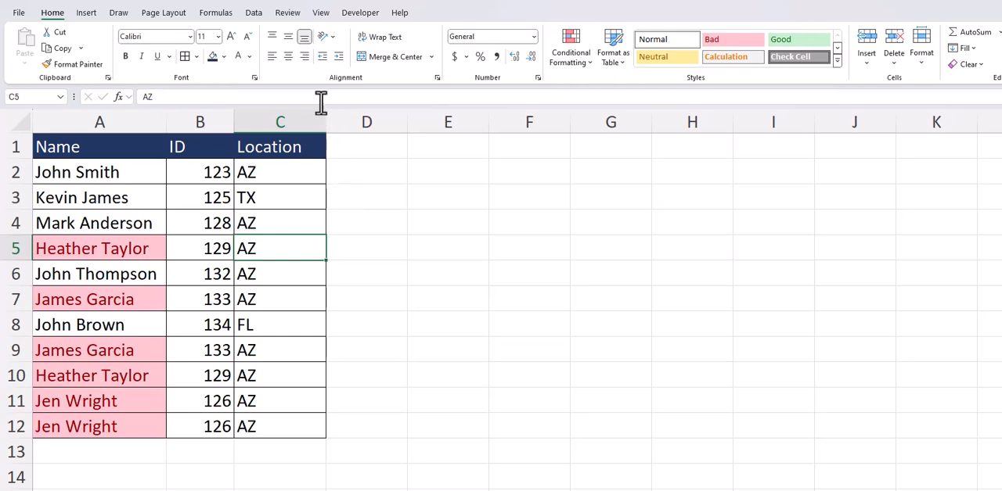
Step: Remove rows duplicated across all columns, leaving eight unique employee records
click(254, 13)
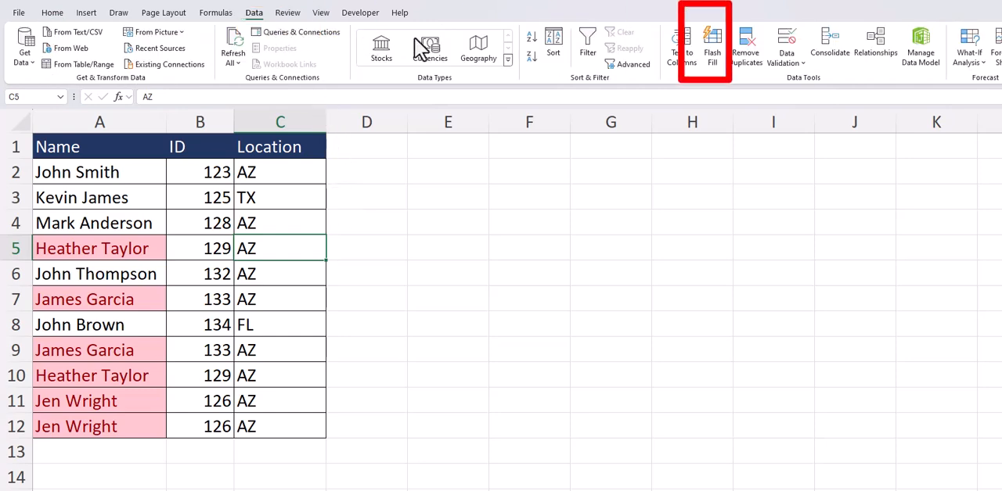
click(745, 47)
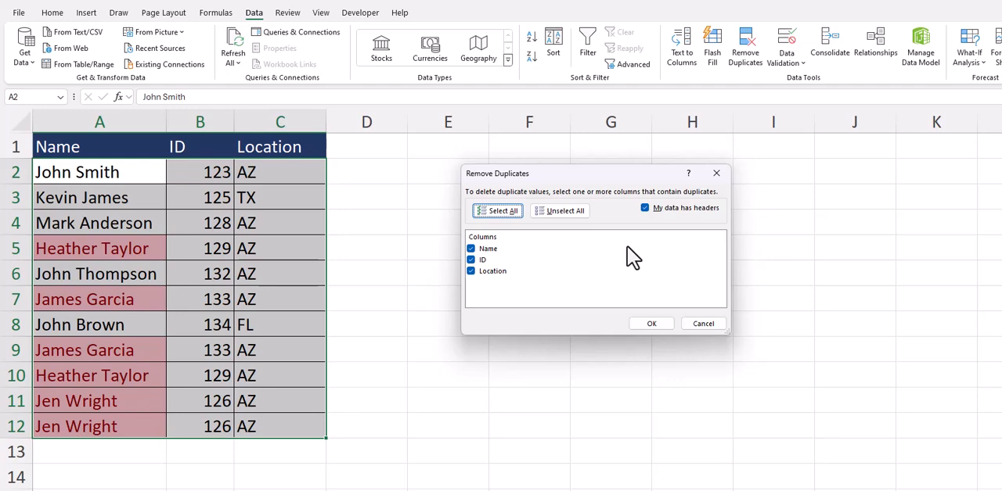
click(651, 322)
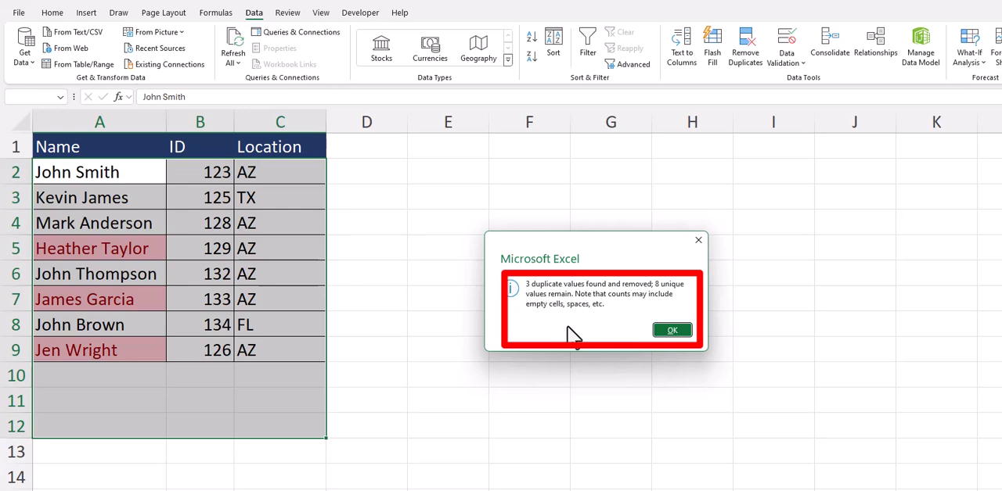
click(671, 329)
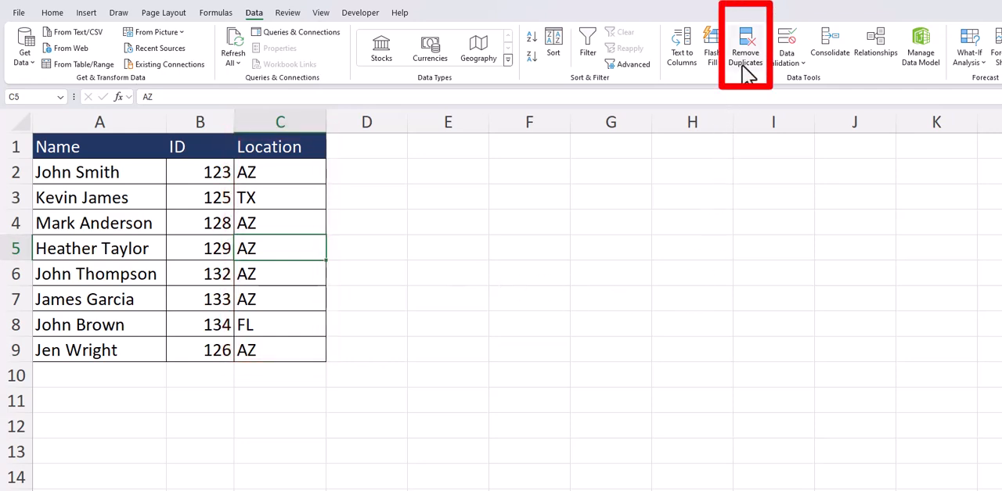
click(745, 47)
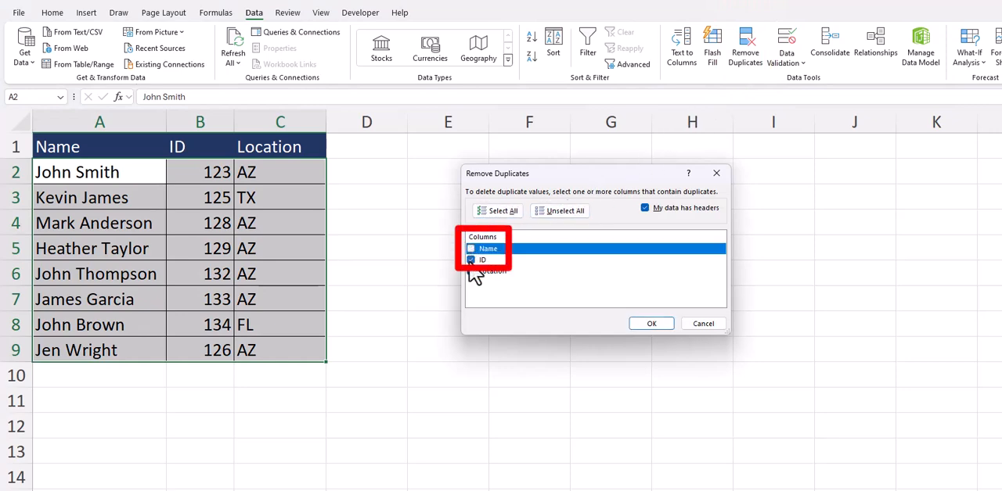
click(469, 260)
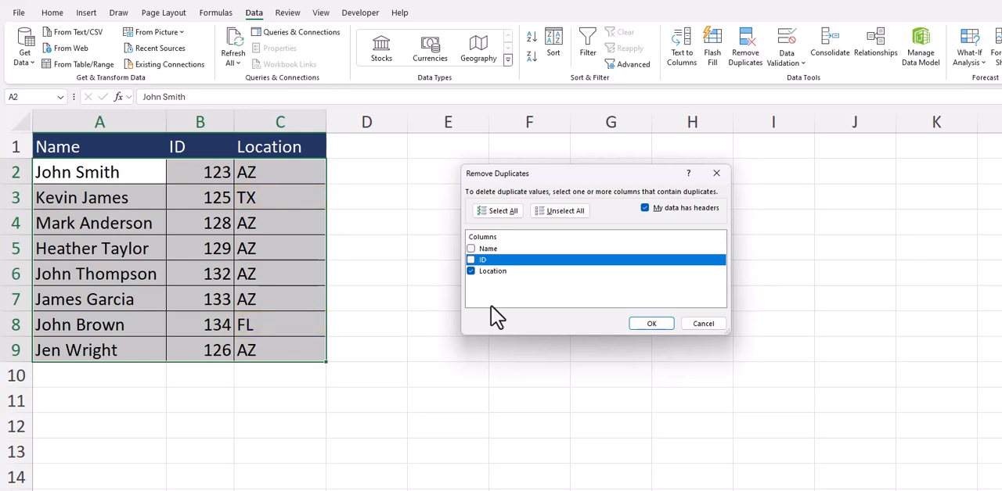
mouse_move(540, 327)
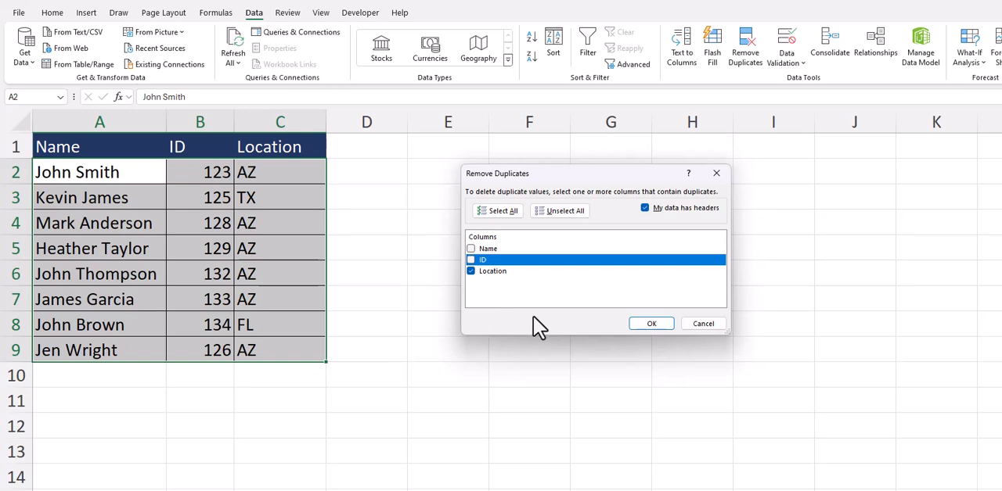
click(651, 322)
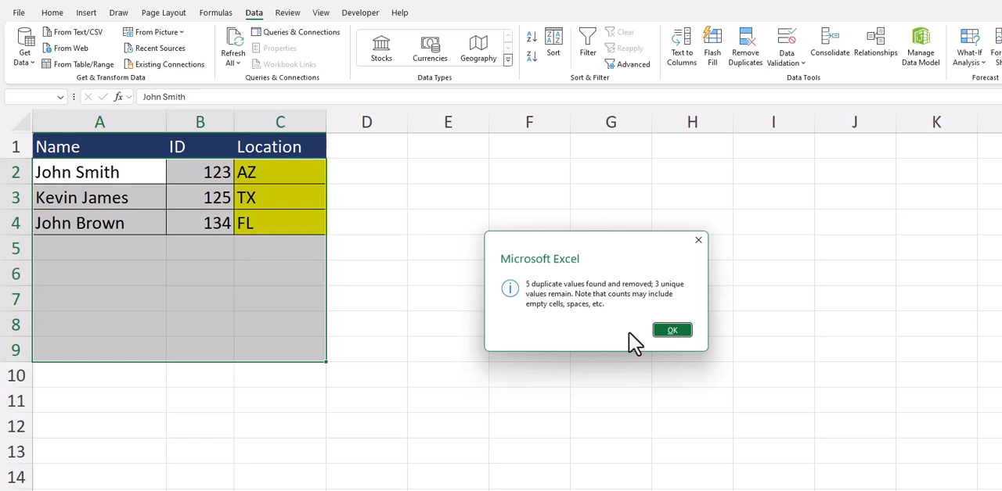
click(671, 329)
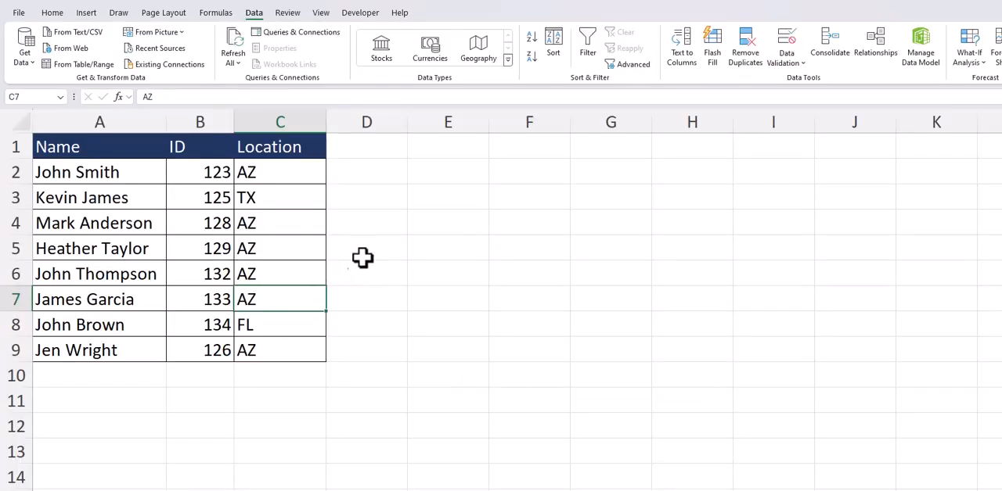
click(448, 172)
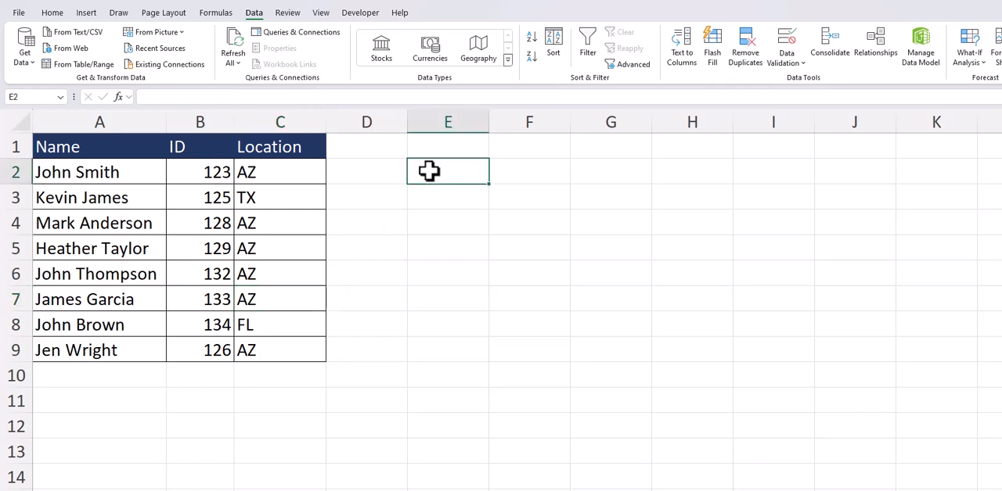
mouse_move(424, 233)
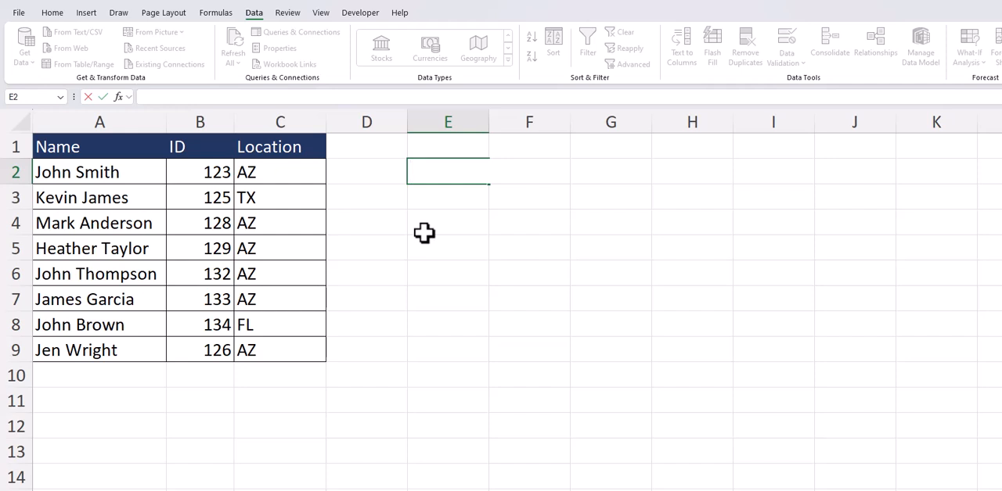
Step: Enter =UNIQUE(C2:C9) in E2 so it spills the locations AZ, TX, FL
text(=uniqu)
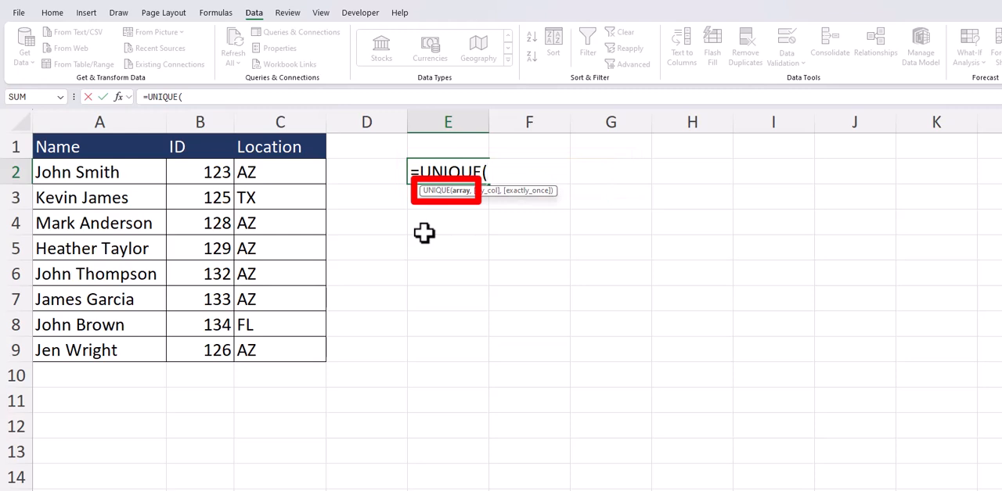
click(278, 172)
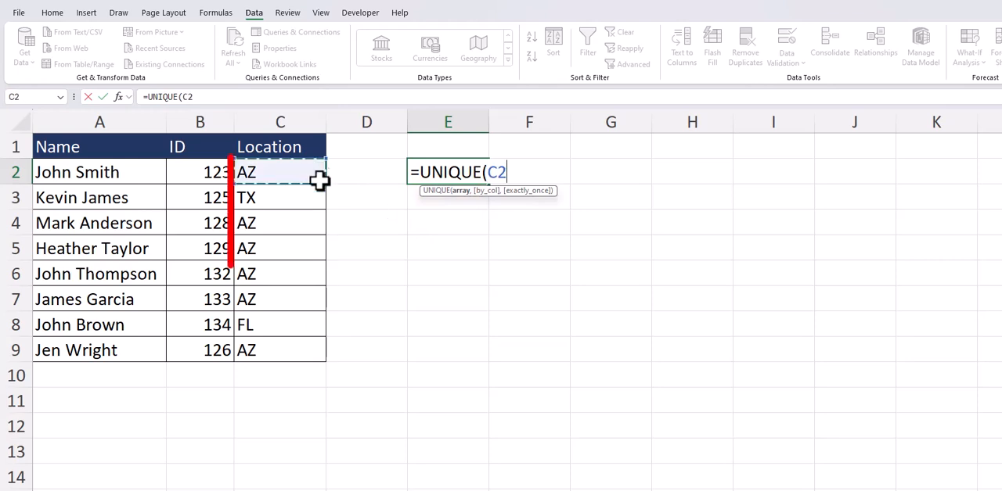
drag(279, 172, 279, 351)
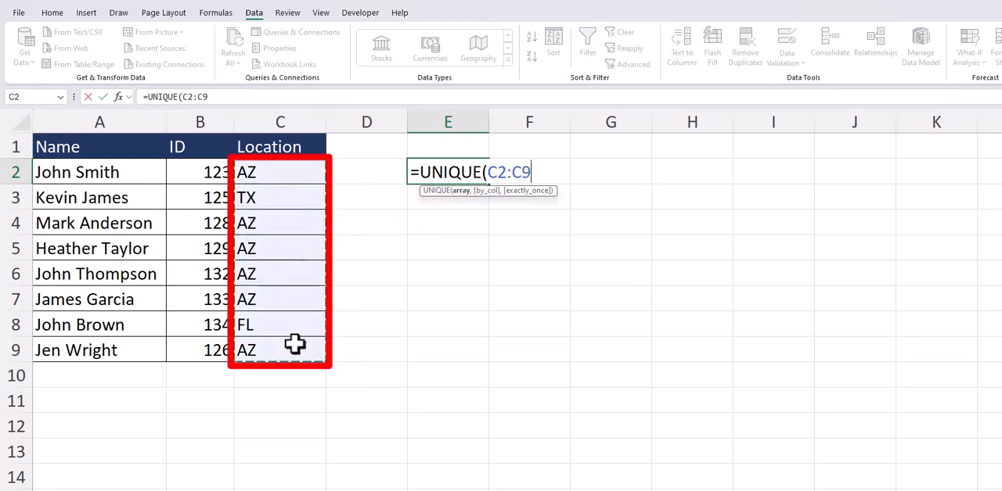
key(Return)
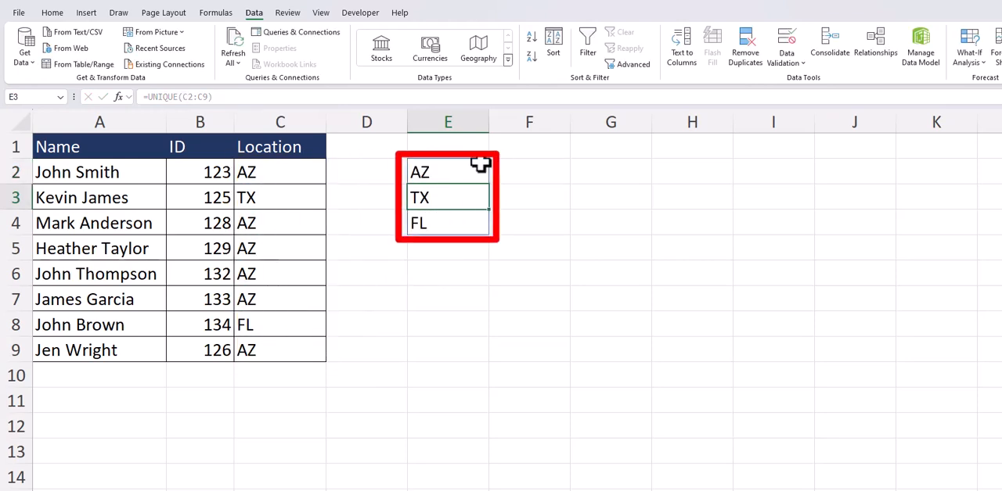
click(447, 172)
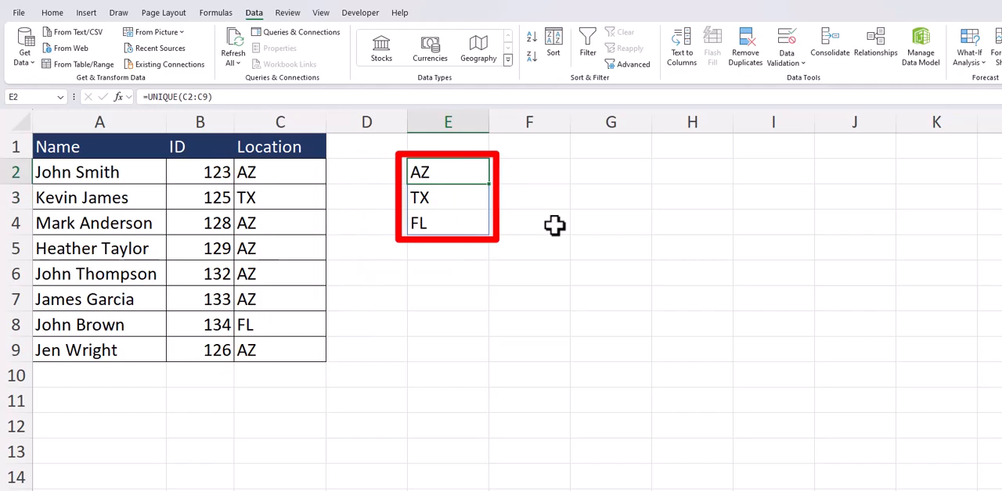